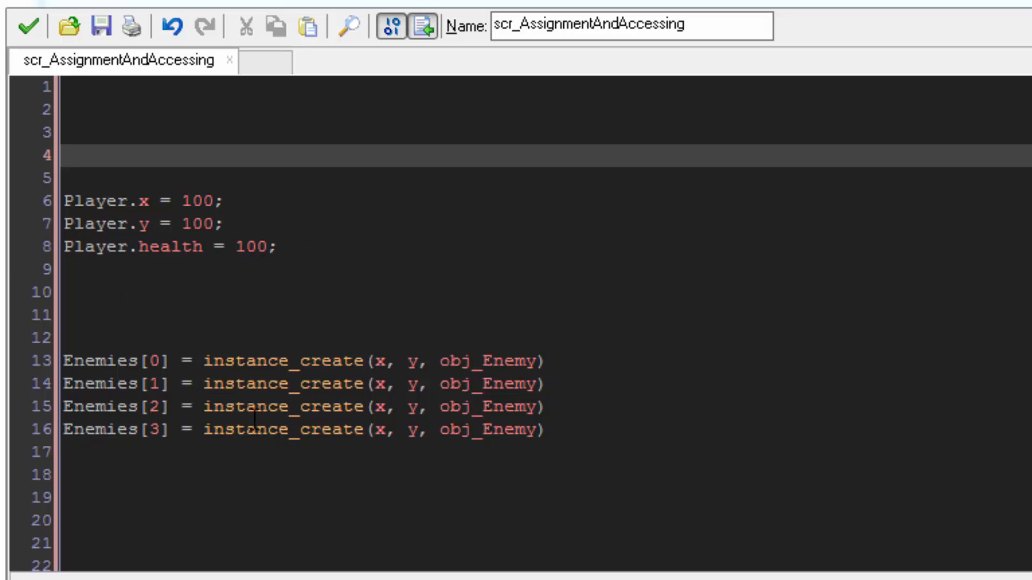
pyautogui.moveTo(207, 294)
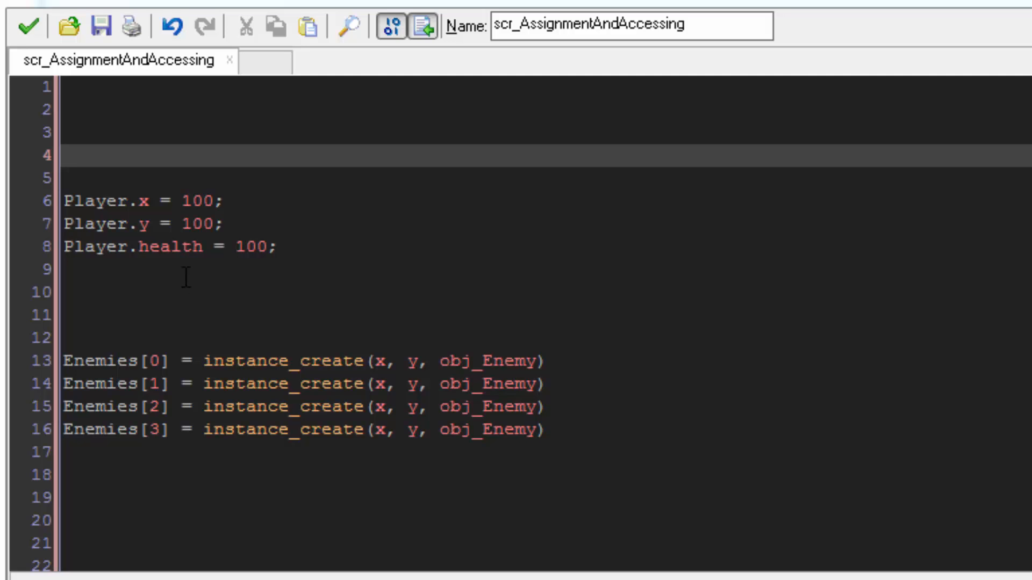
pyautogui.moveTo(126, 187)
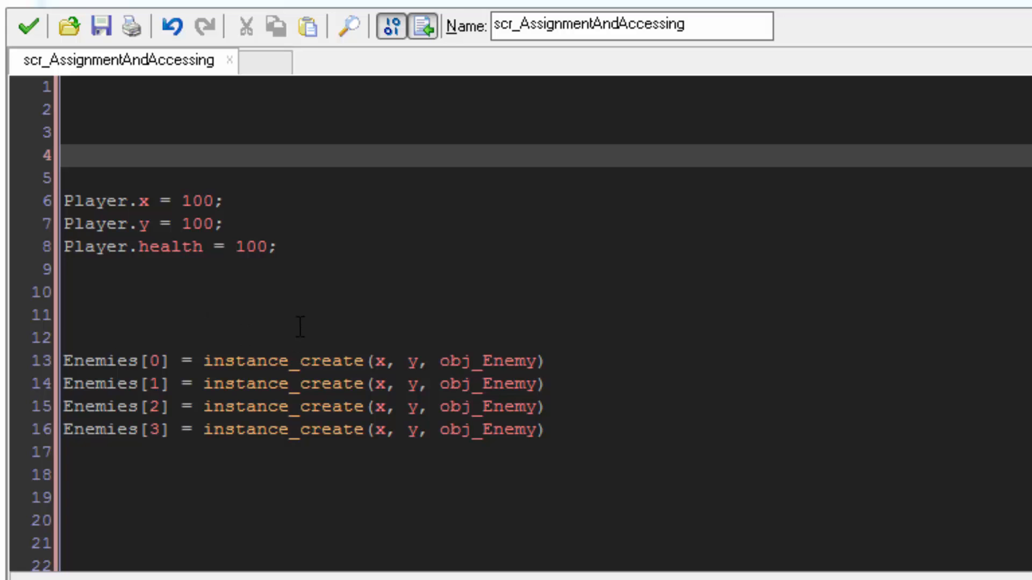
pyautogui.scroll(-3)
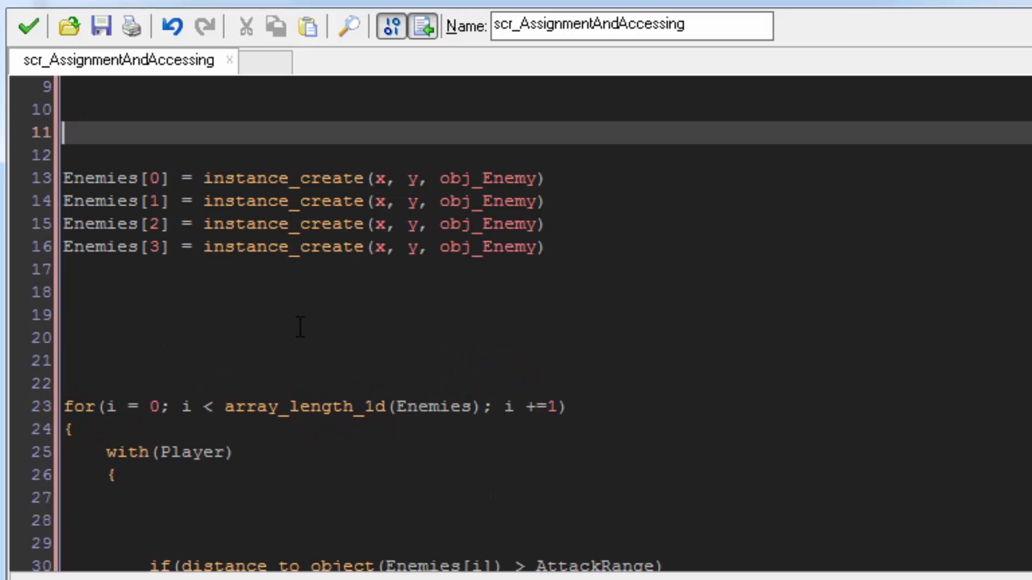
pyautogui.scroll(-3)
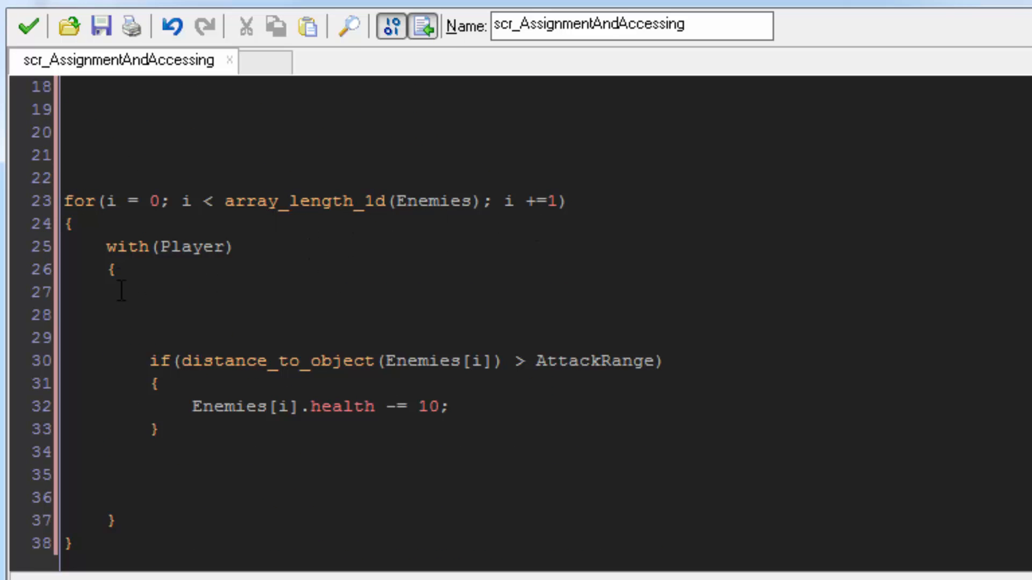
pyautogui.moveTo(306, 394)
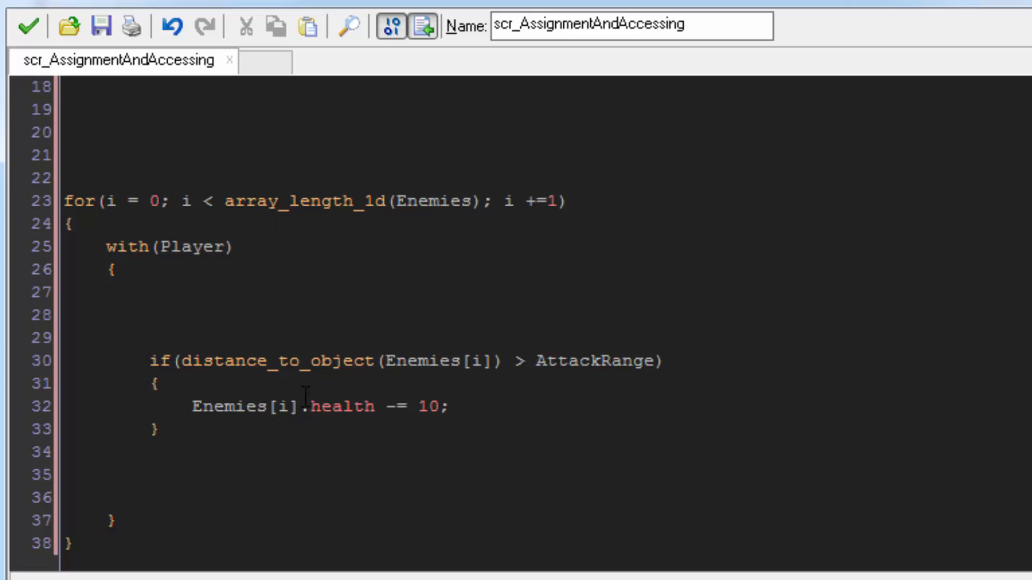
pyautogui.moveTo(399, 391)
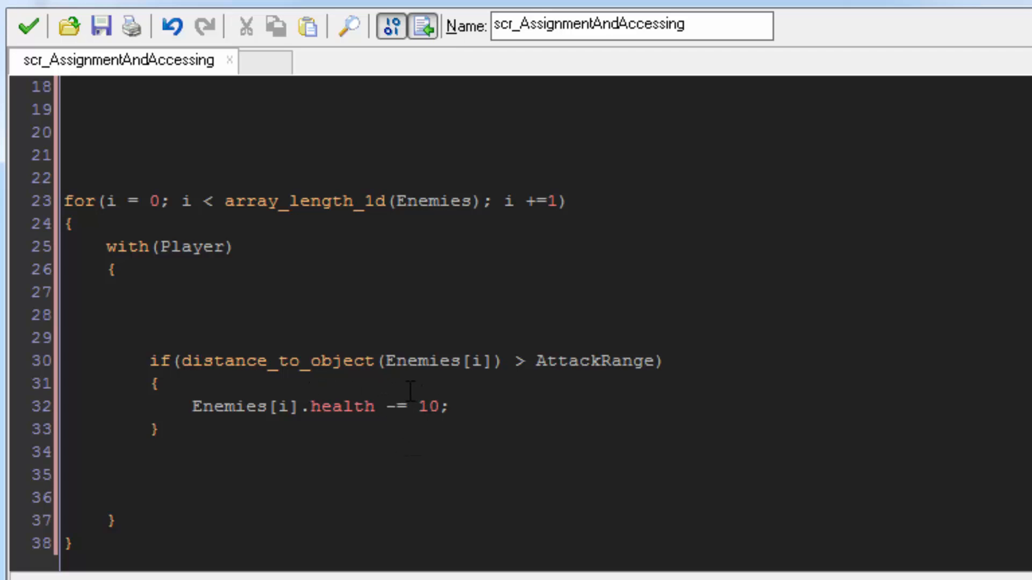
pyautogui.moveTo(408, 375)
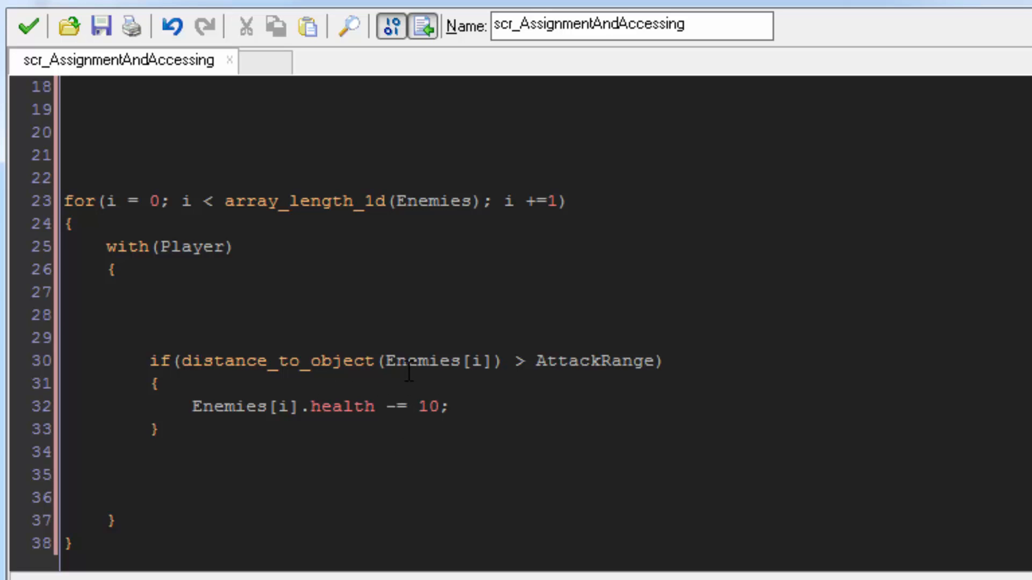